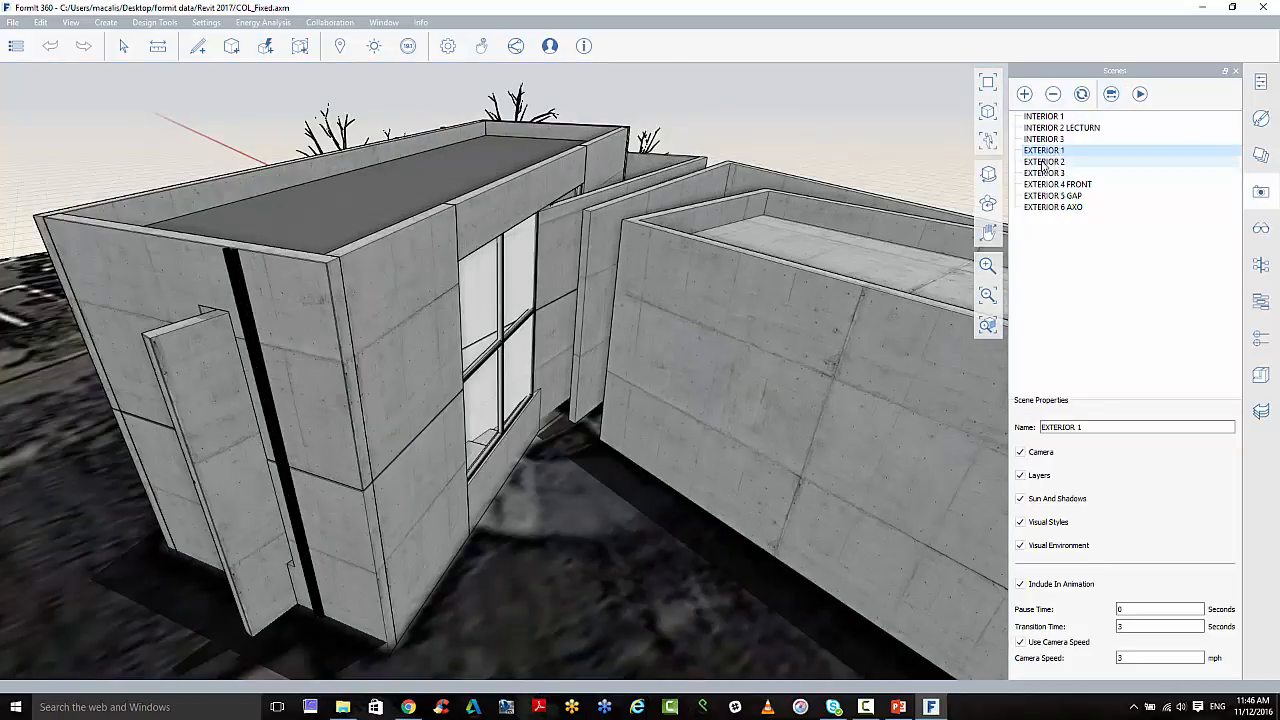
Keep the Exterior 1 scene included in the animation.
left_click(1044, 150)
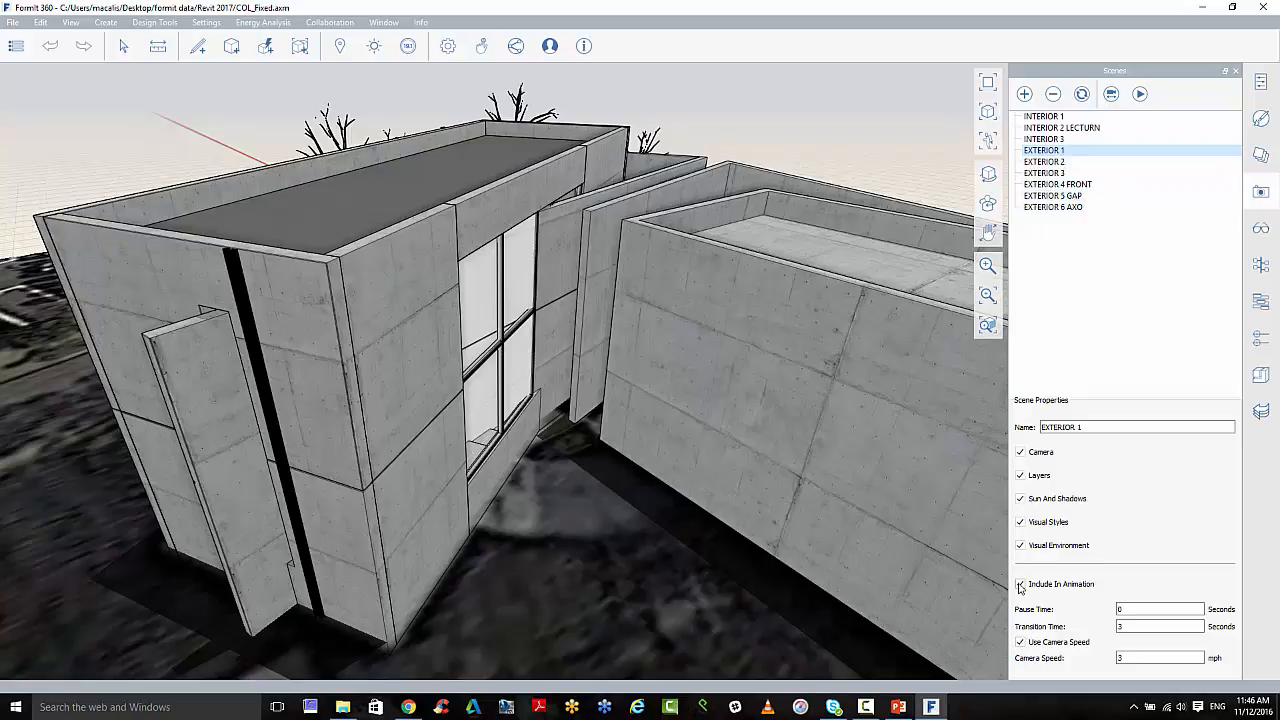
left_click(1020, 584)
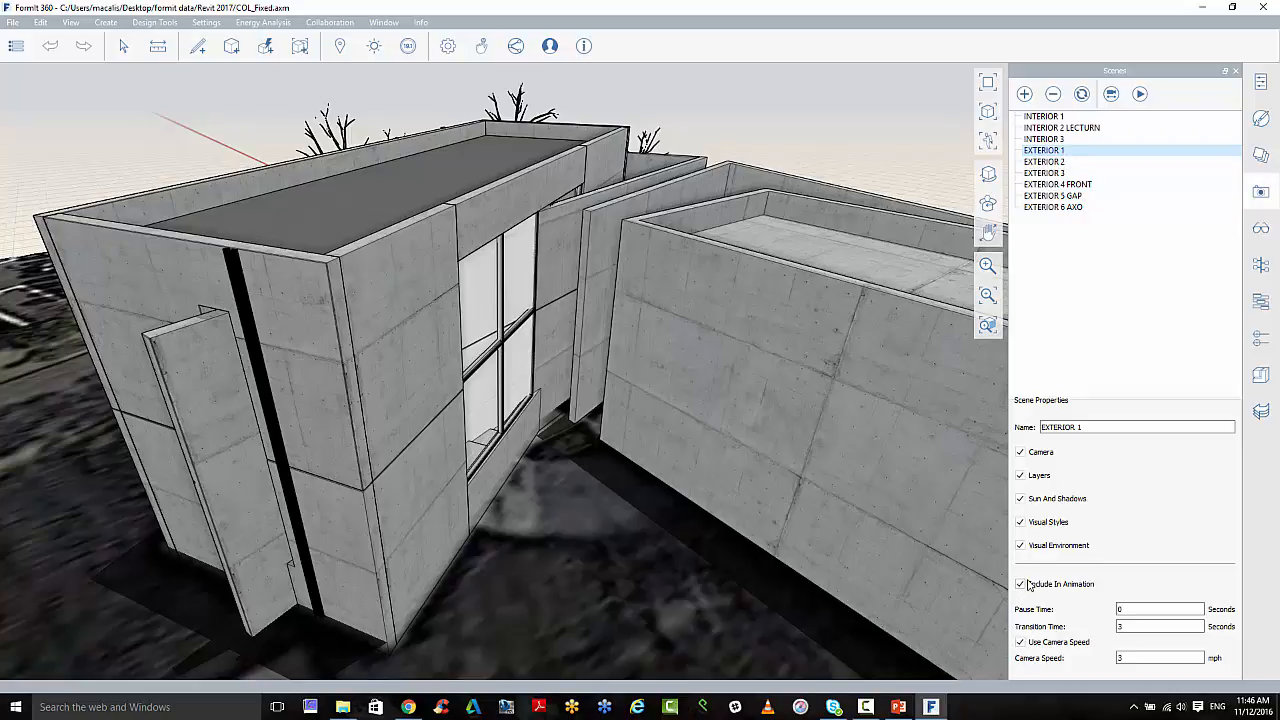
left_click(1046, 138)
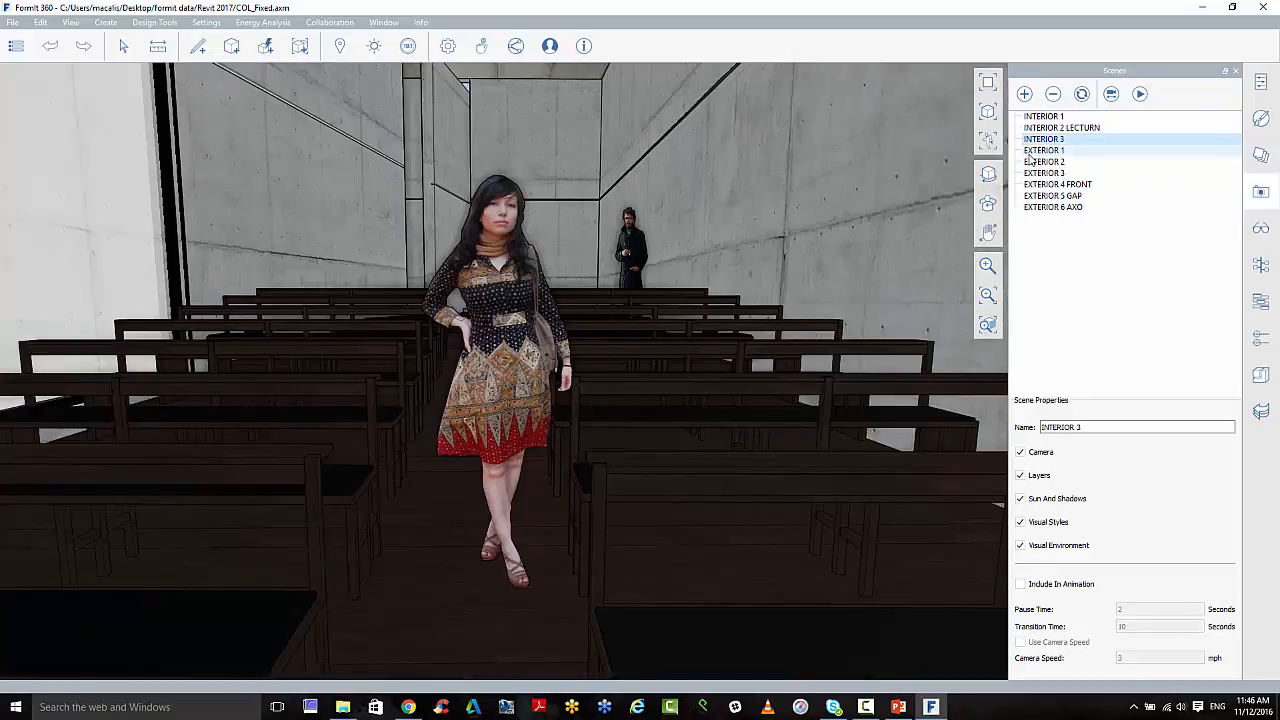
Jump to the Exterior 1 view and play back the scene animation.
left_click(1044, 150)
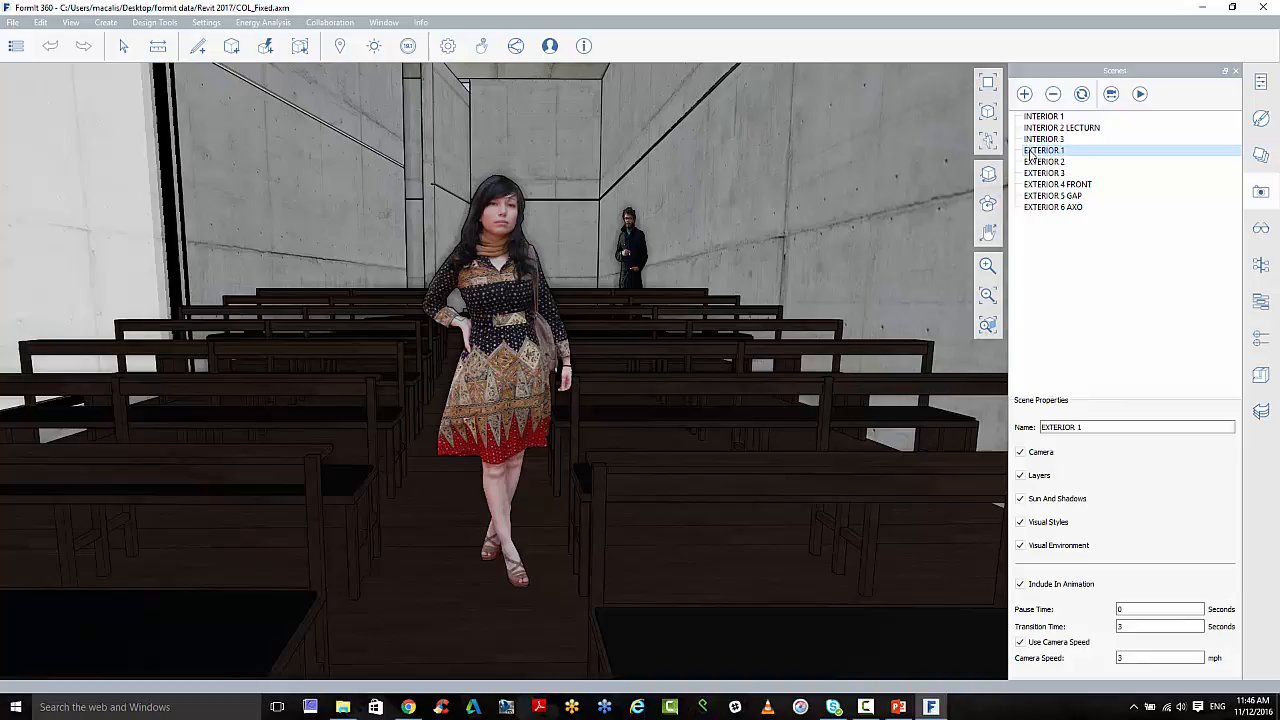
left_click(1140, 94)
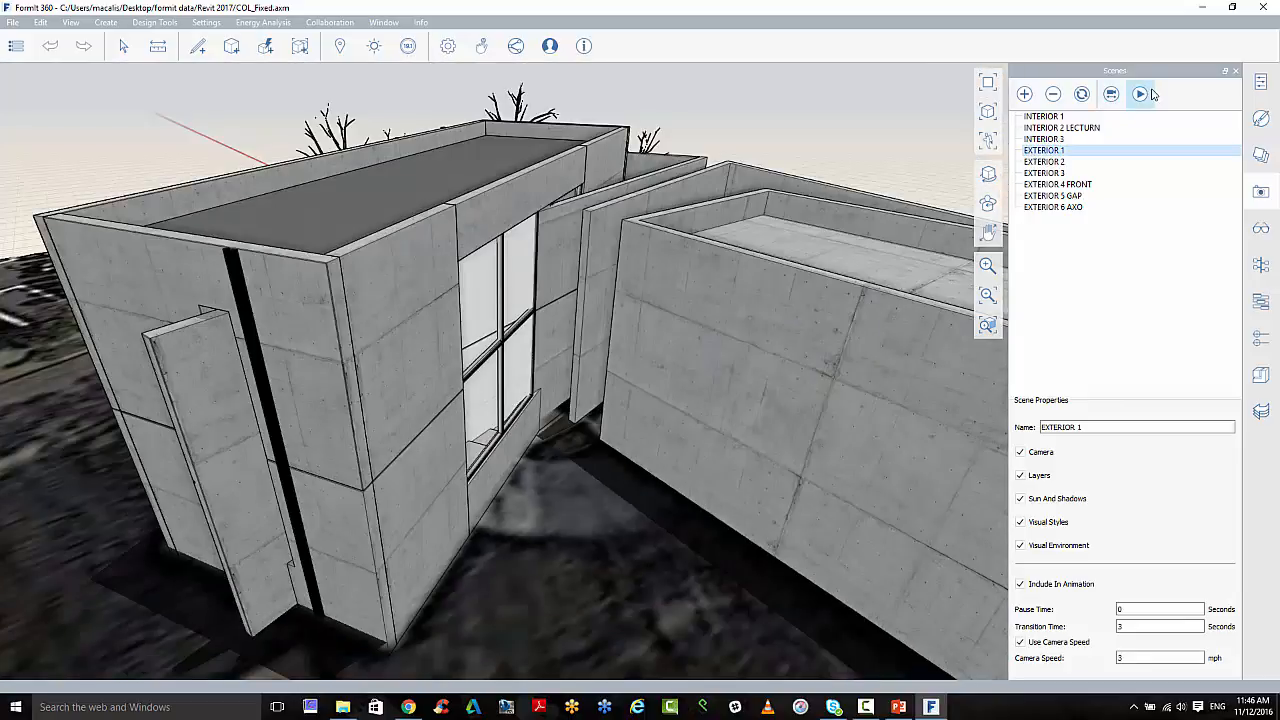
left_click(1140, 94)
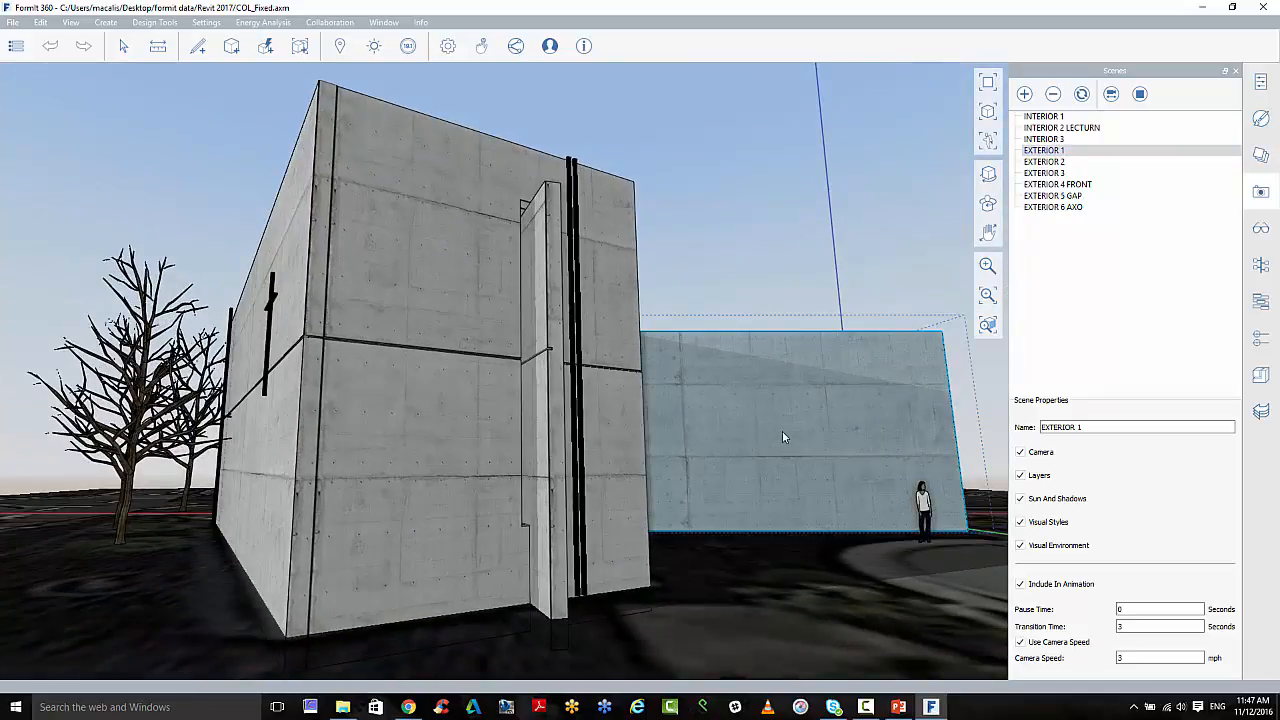
left_click(1044, 160)
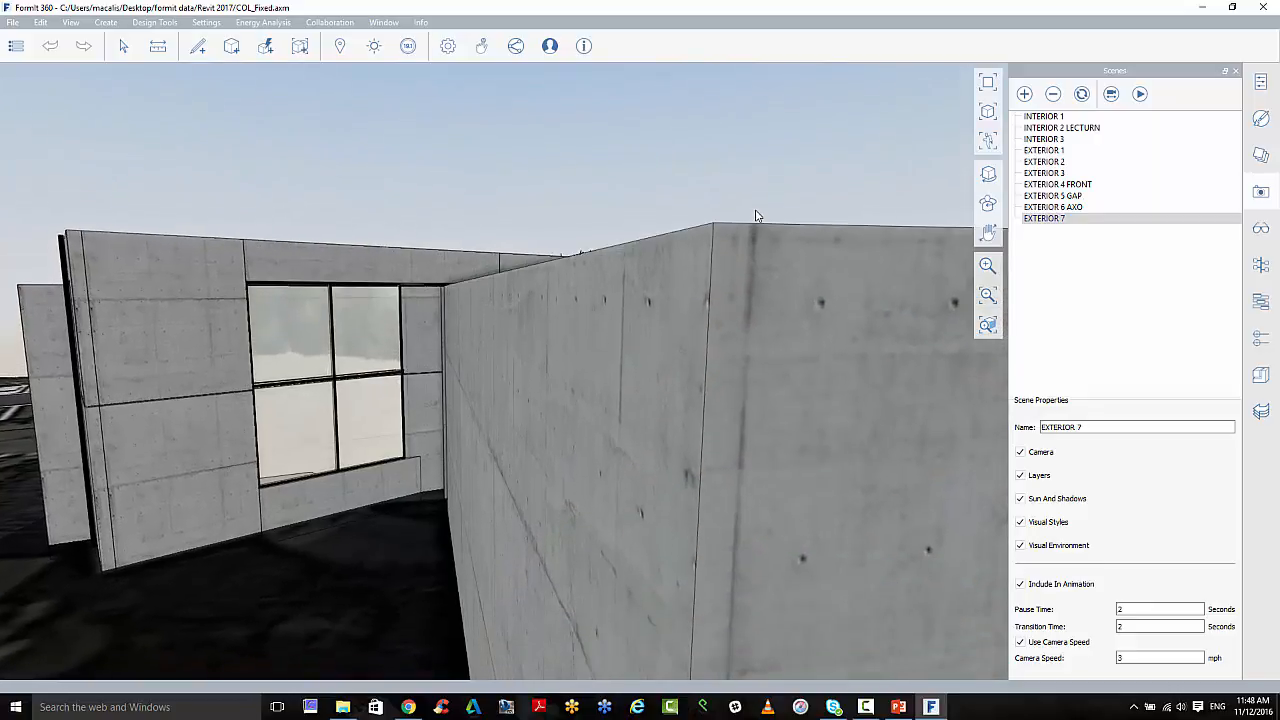
Add the wall-corner view as scene Exterior 7, then view the Exterior 6 AXO scene.
left_click(1080, 94)
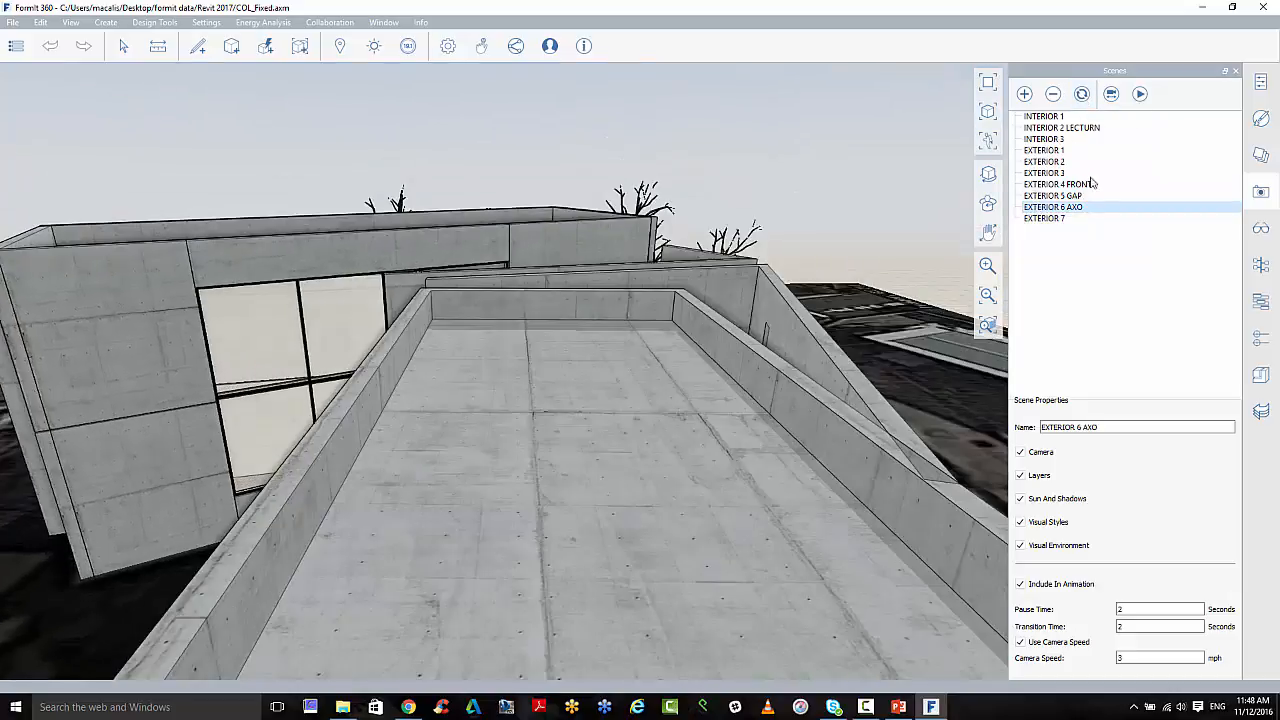
left_click(1140, 94)
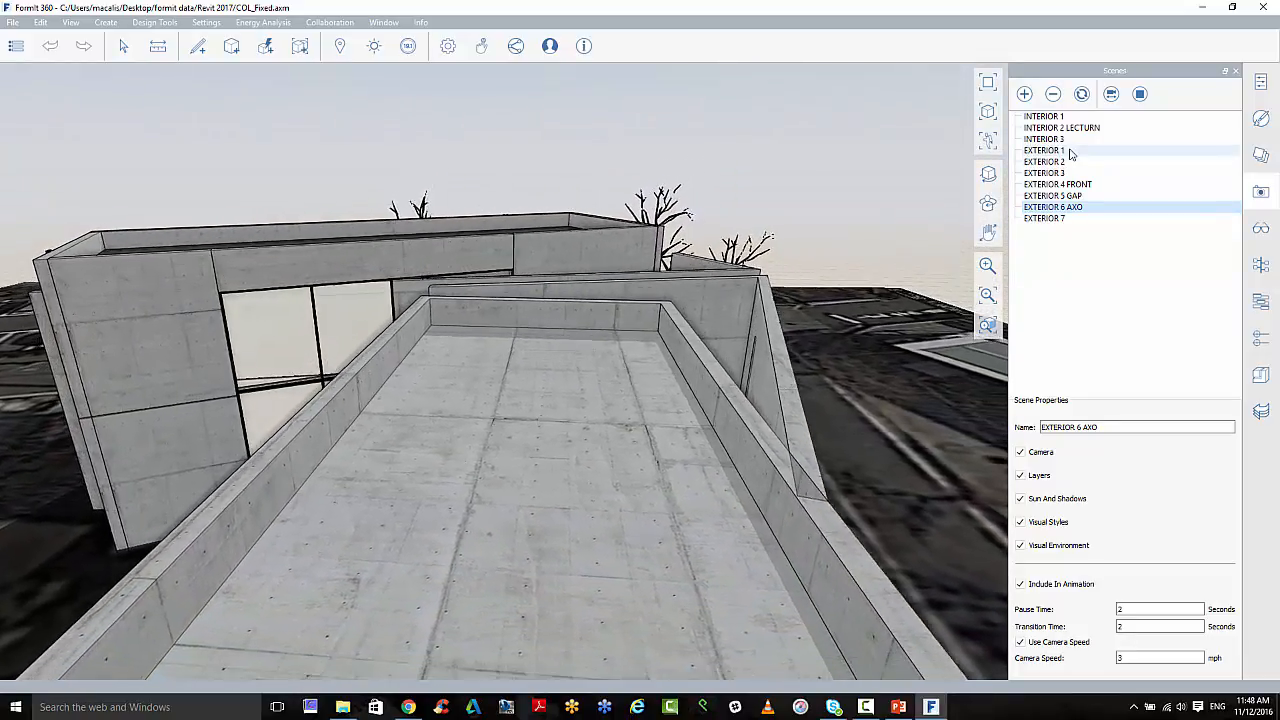
Play the scenes through to the Exterior 7 view and bring up the visual style settings.
left_click(1140, 94)
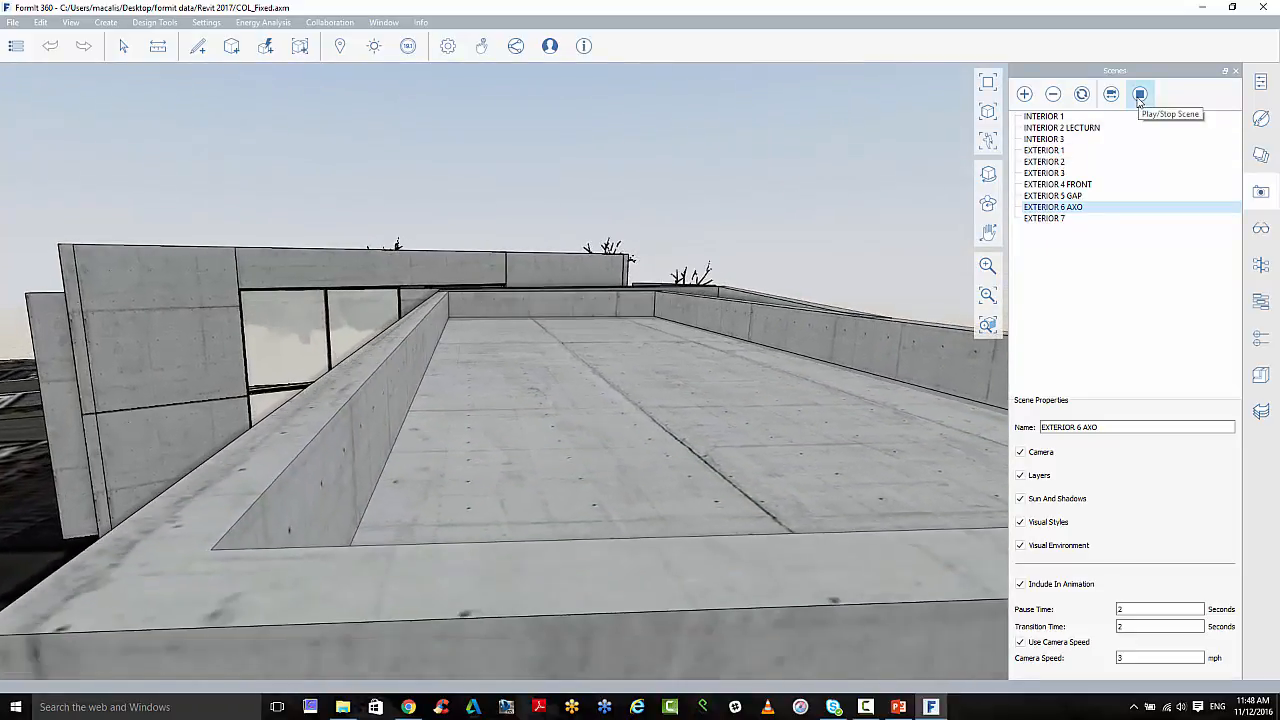
left_click(1044, 218)
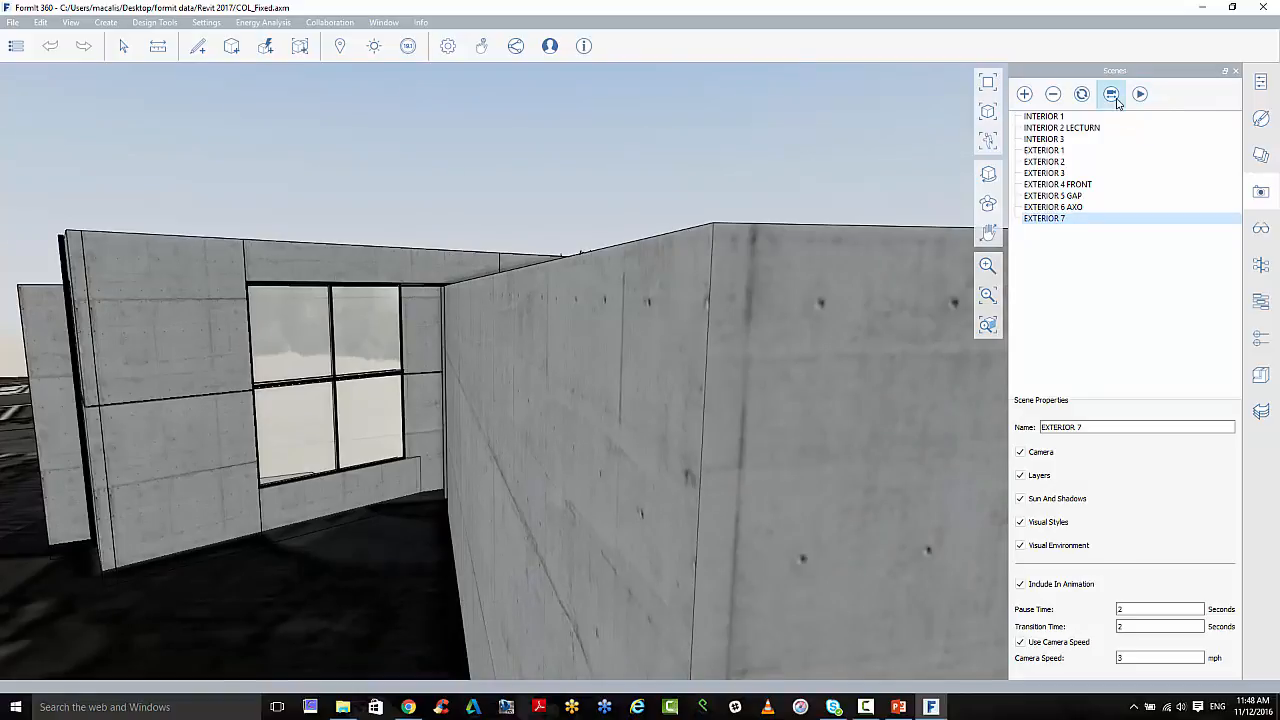
left_click(1260, 192)
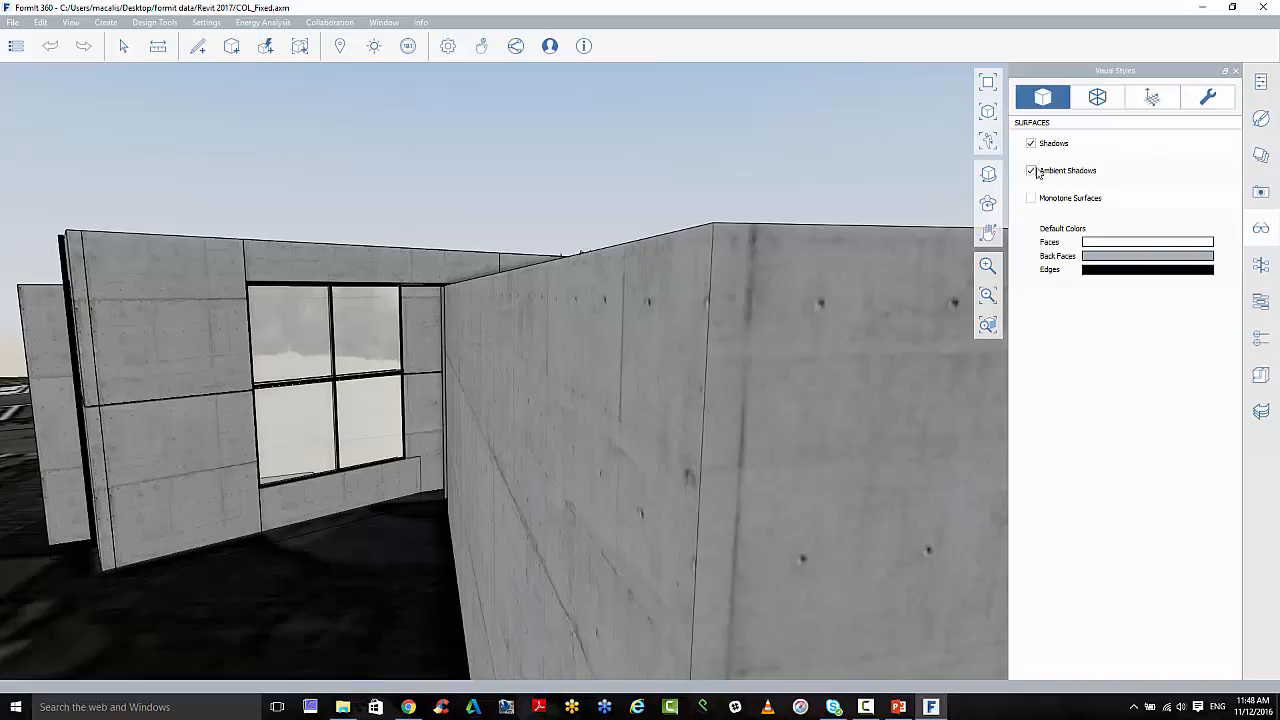
Toggle shadows off and on, keeping shadows and ambient shadows enabled.
left_click(1032, 144)
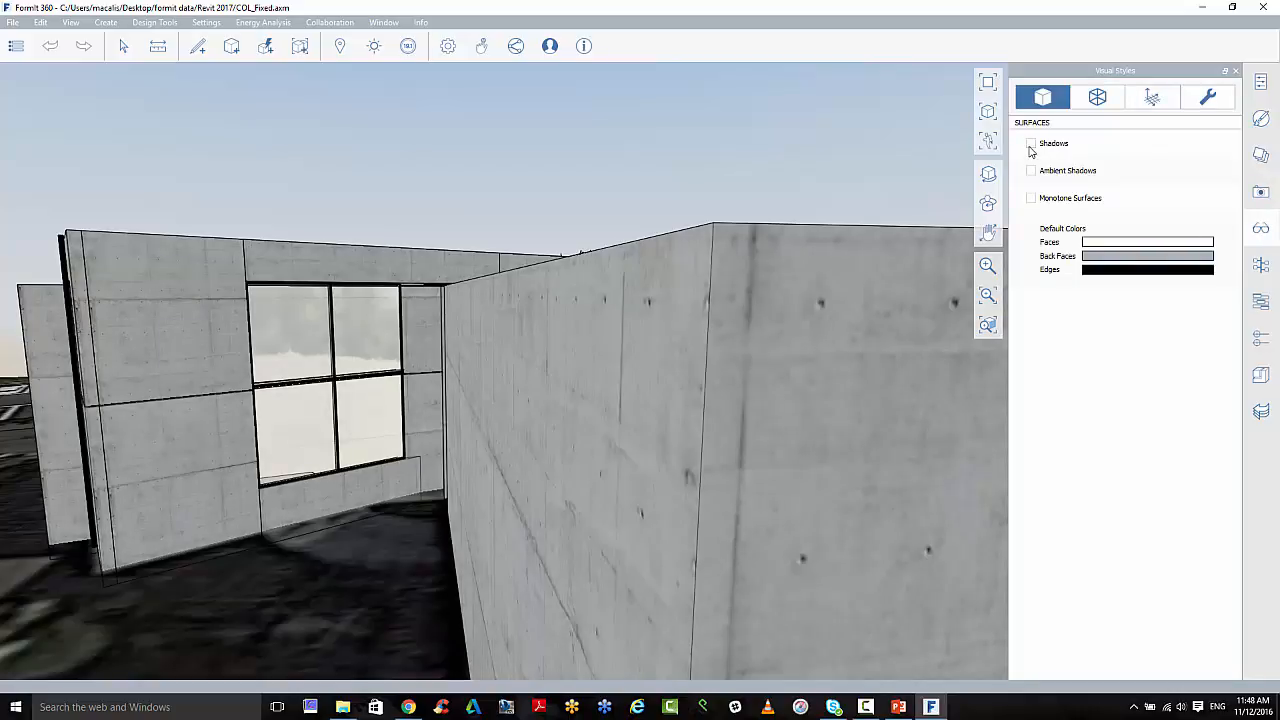
left_click(1032, 144)
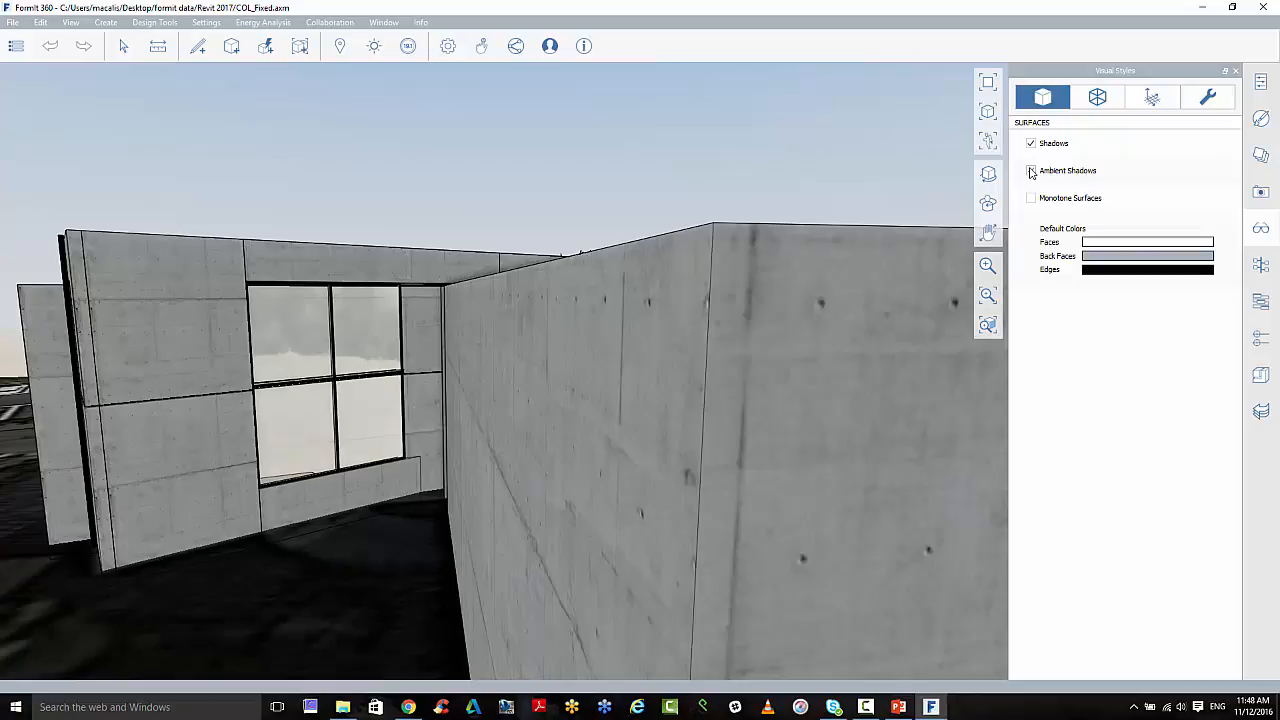
left_click(1096, 96)
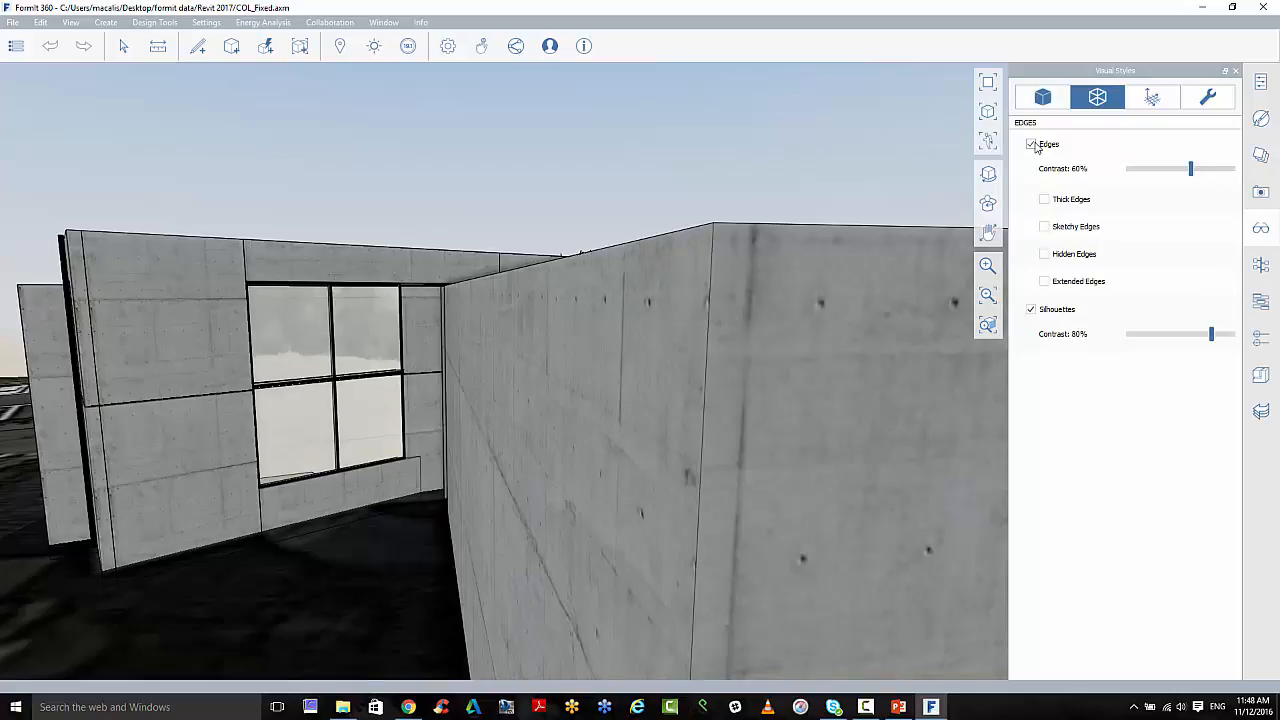
Turn off model edges and lower silhouette contrast to about 22%.
left_click(1032, 144)
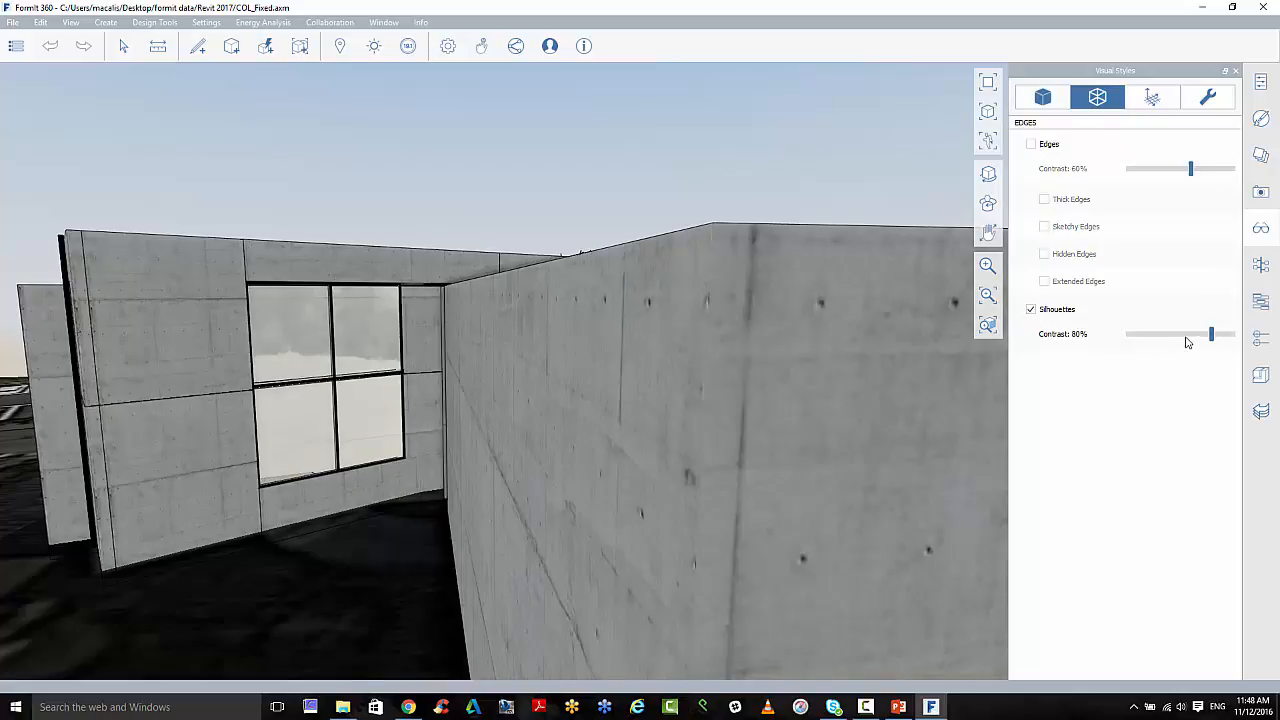
left_click_drag(1212, 334, 1168, 334)
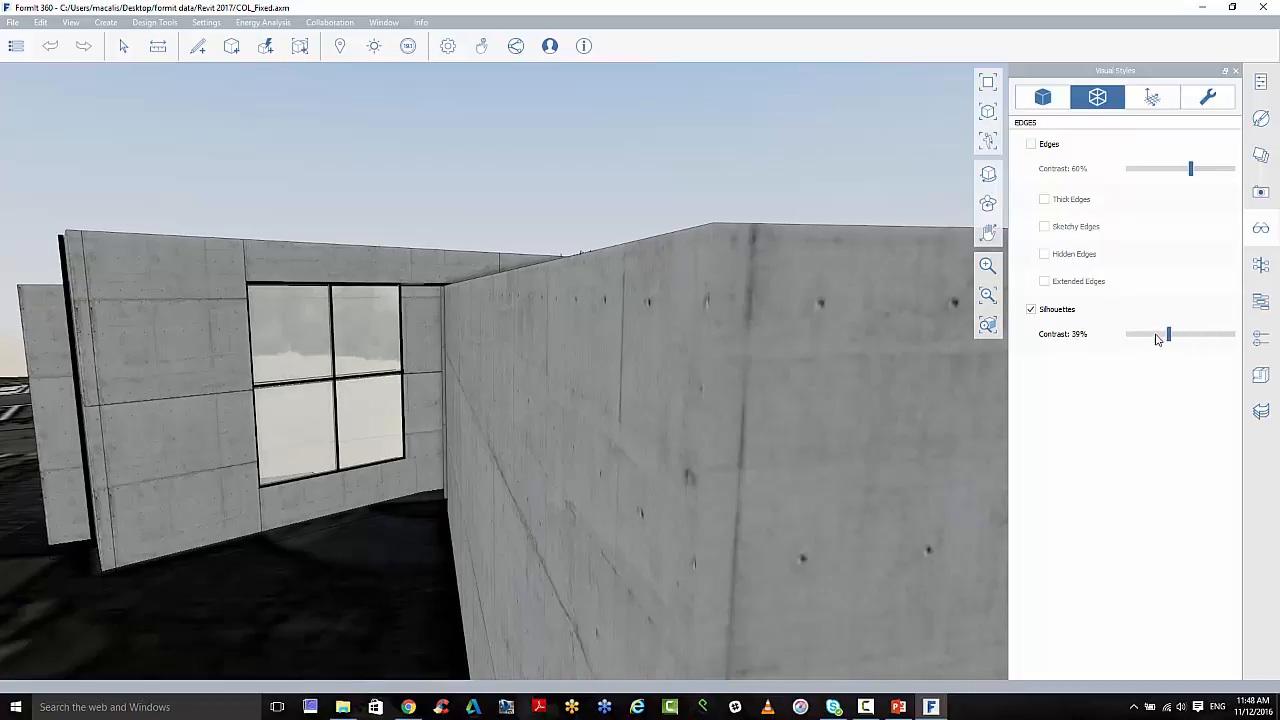
left_click_drag(1168, 334, 1152, 334)
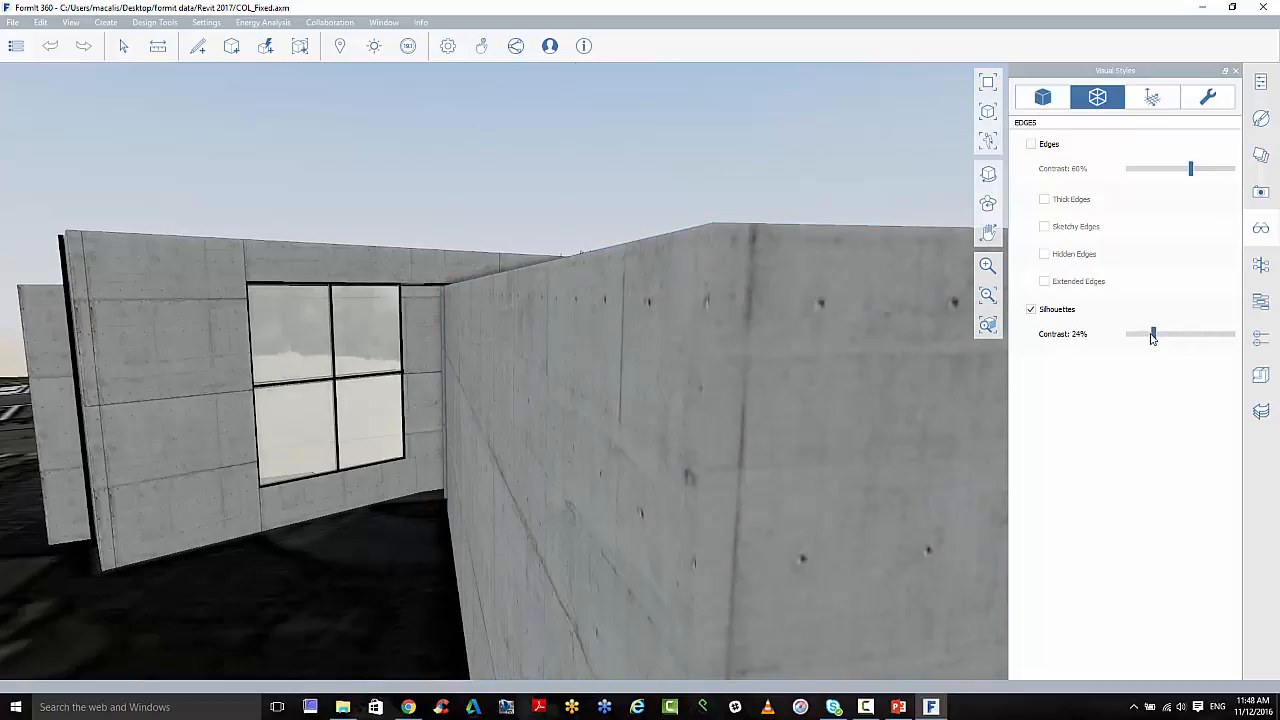
left_click_drag(1152, 334, 1150, 334)
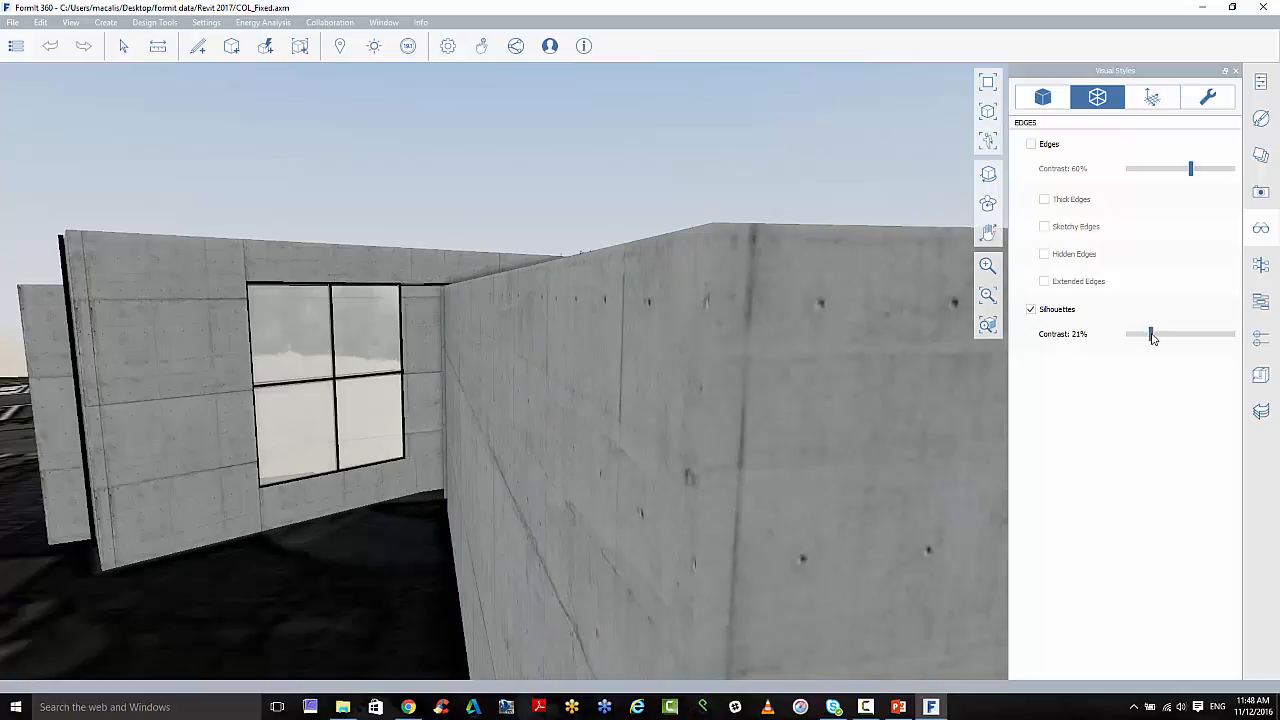
left_click_drag(1150, 334, 1152, 334)
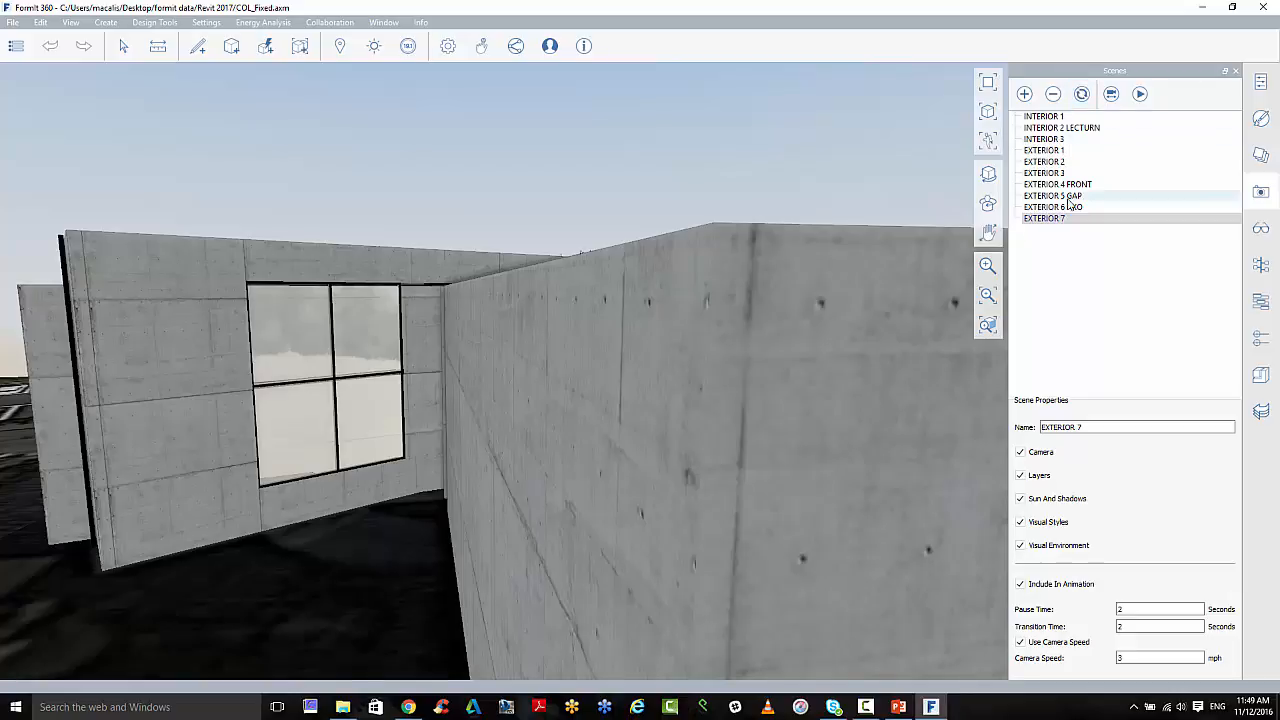
Play through the scenes from Exterior 6 AXO, then stop on the overhead site view.
left_click(1052, 206)
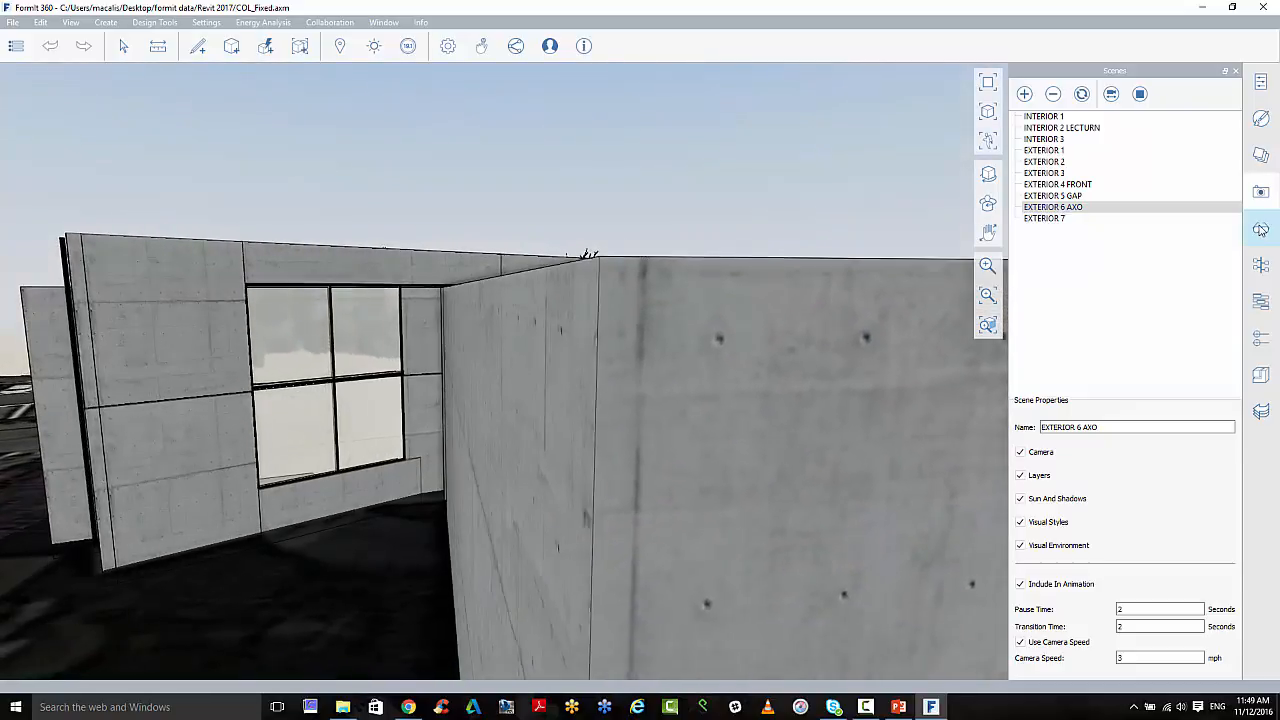
left_click(1044, 218)
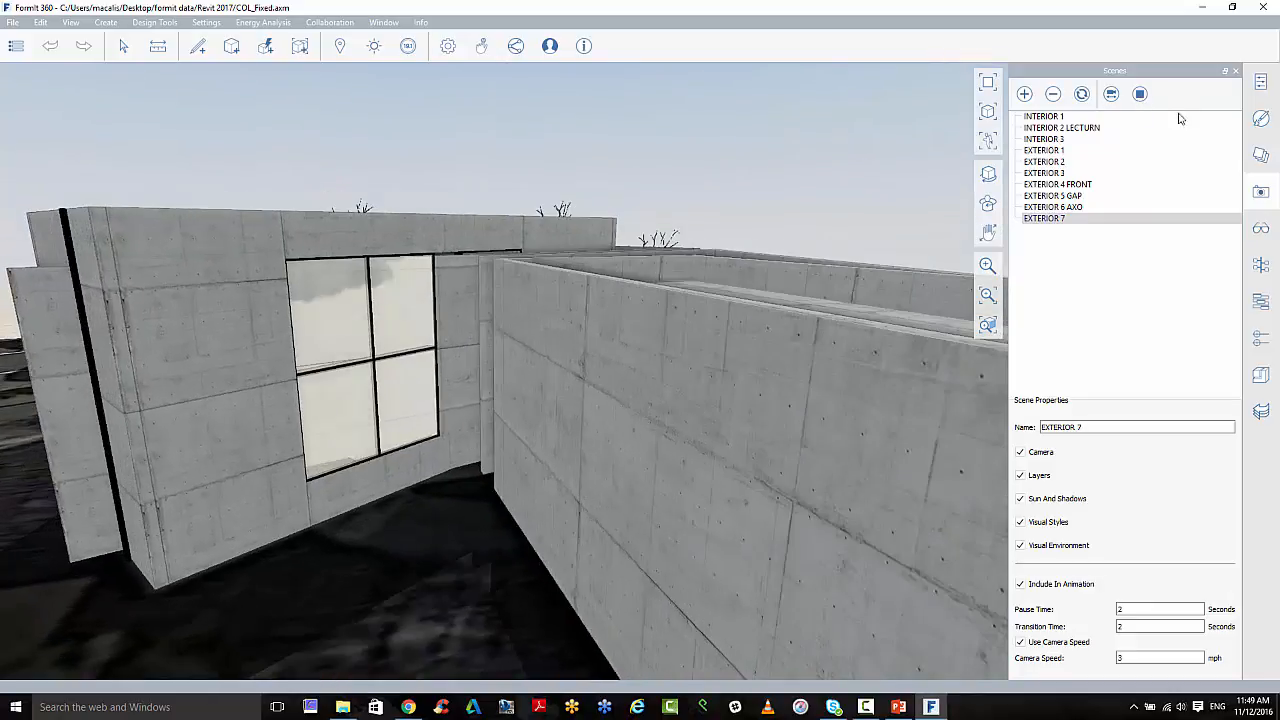
left_click(1140, 94)
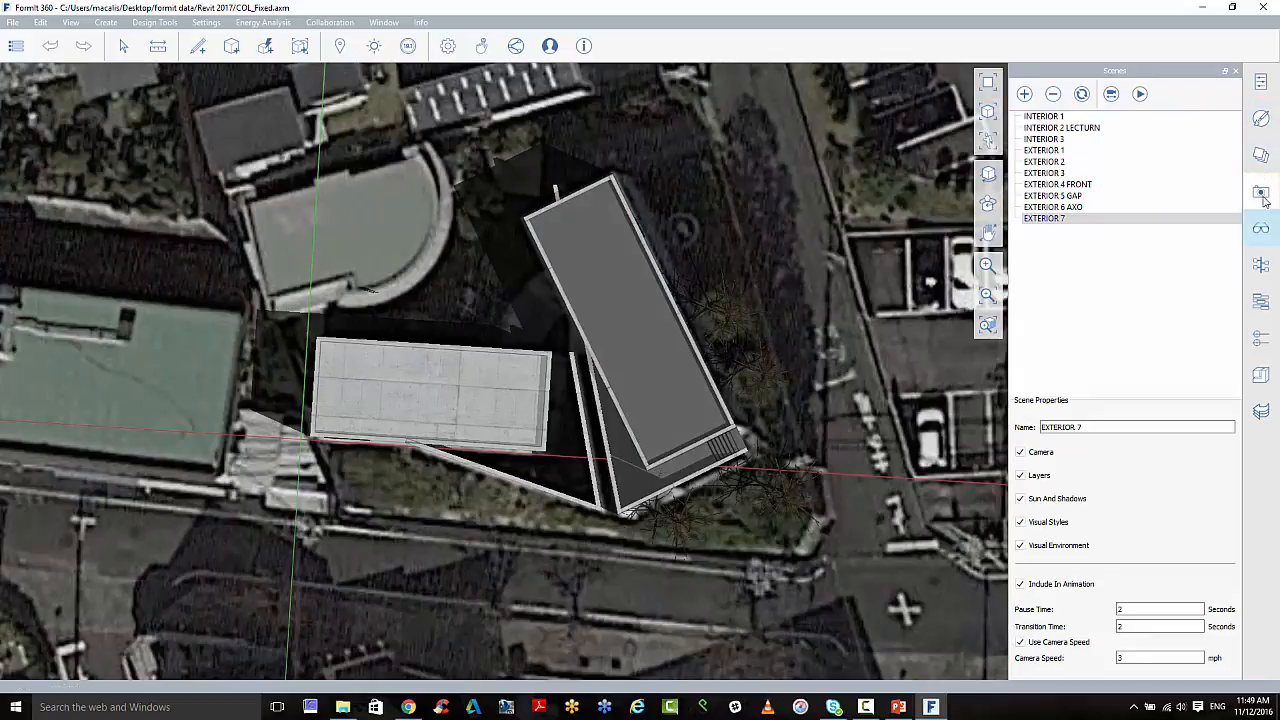
Enable Monochrome Surfaces so the plan shows white massing without aerial imagery.
left_click(1260, 192)
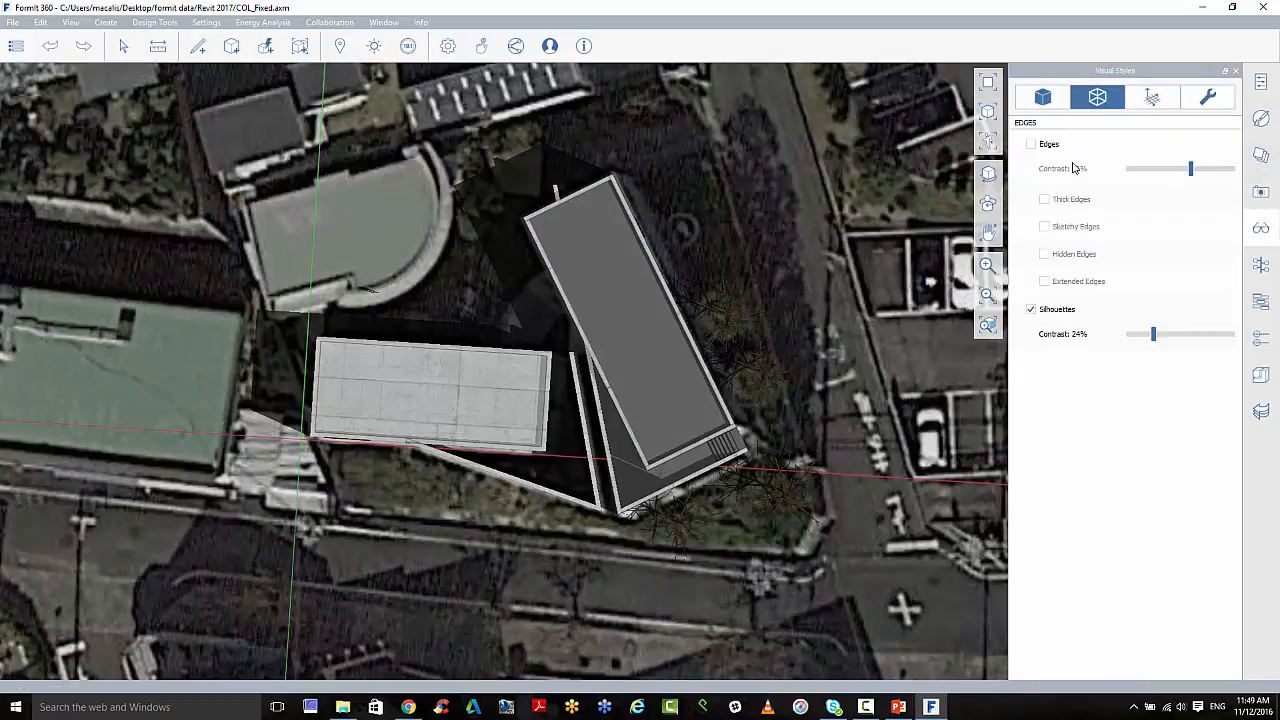
left_click(1042, 96)
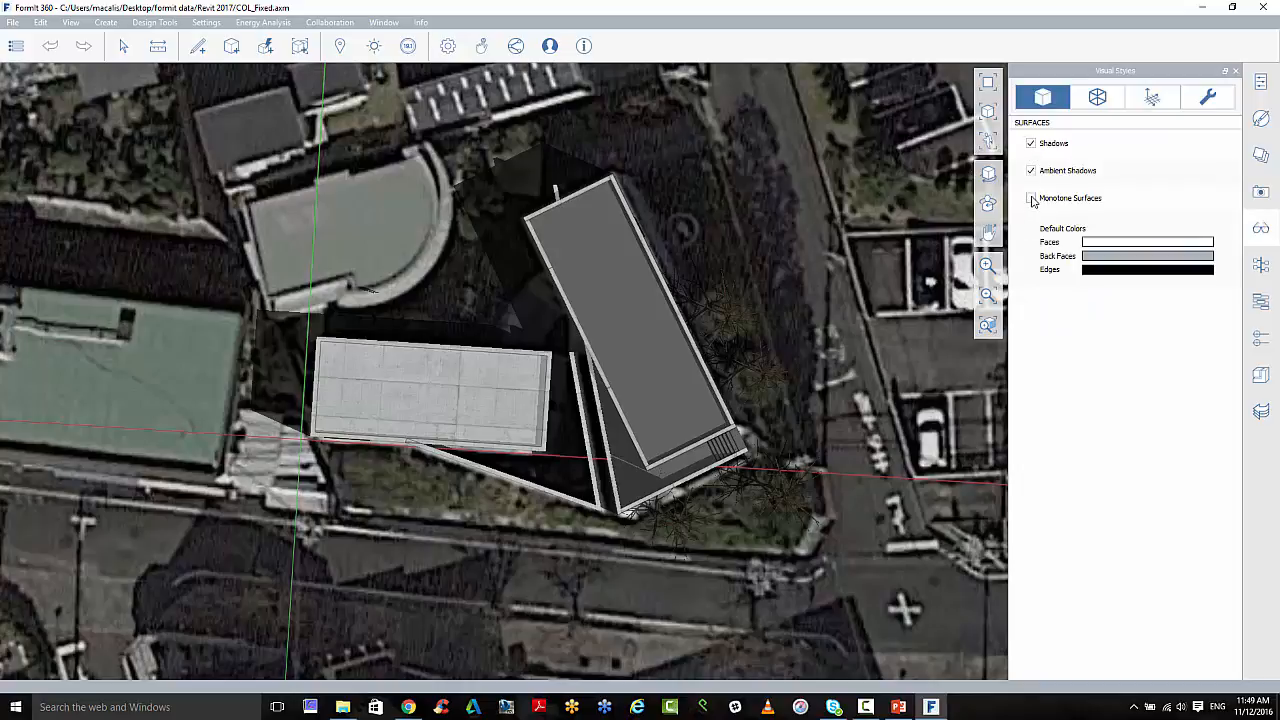
left_click(1032, 198)
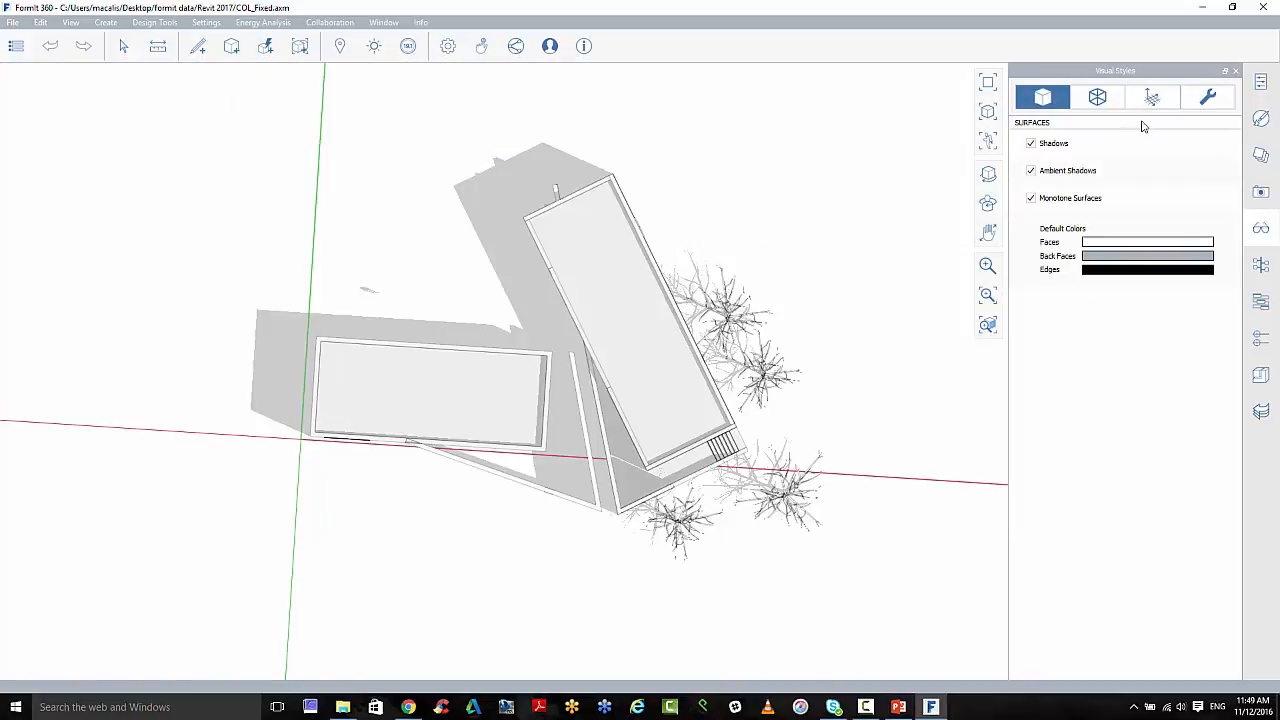
left_click(1260, 190)
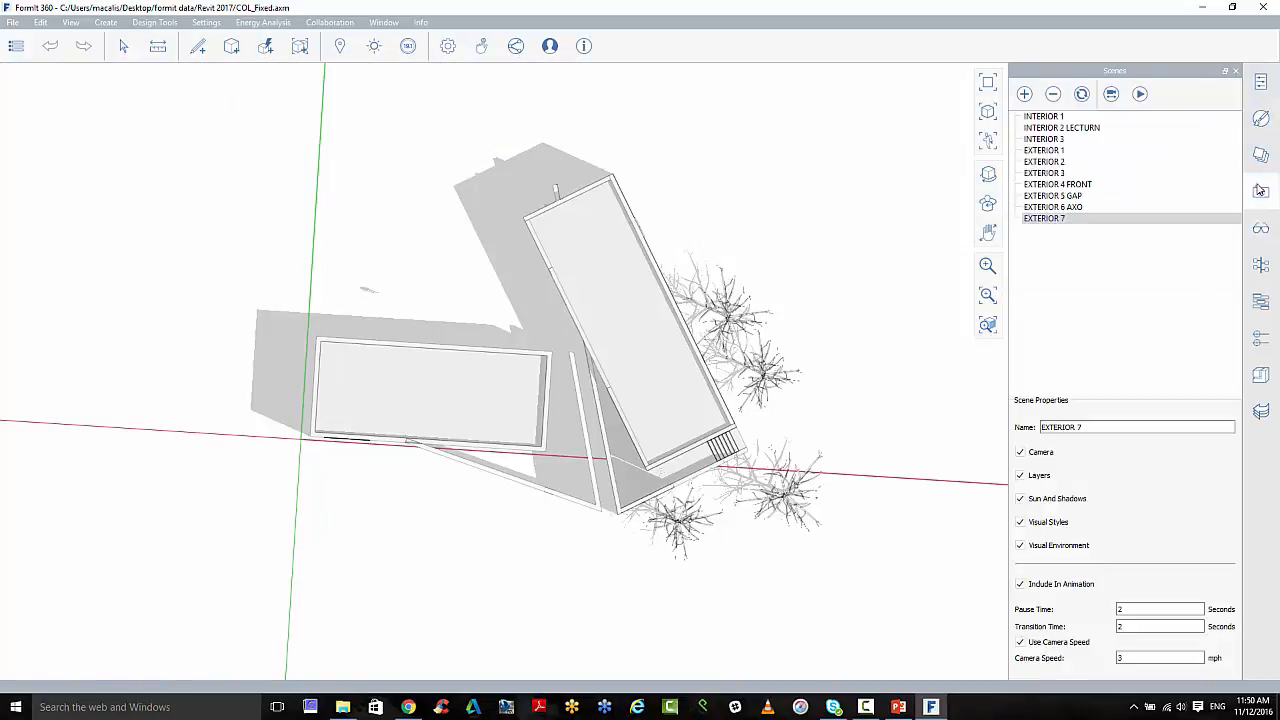
mouse_move(1112, 94)
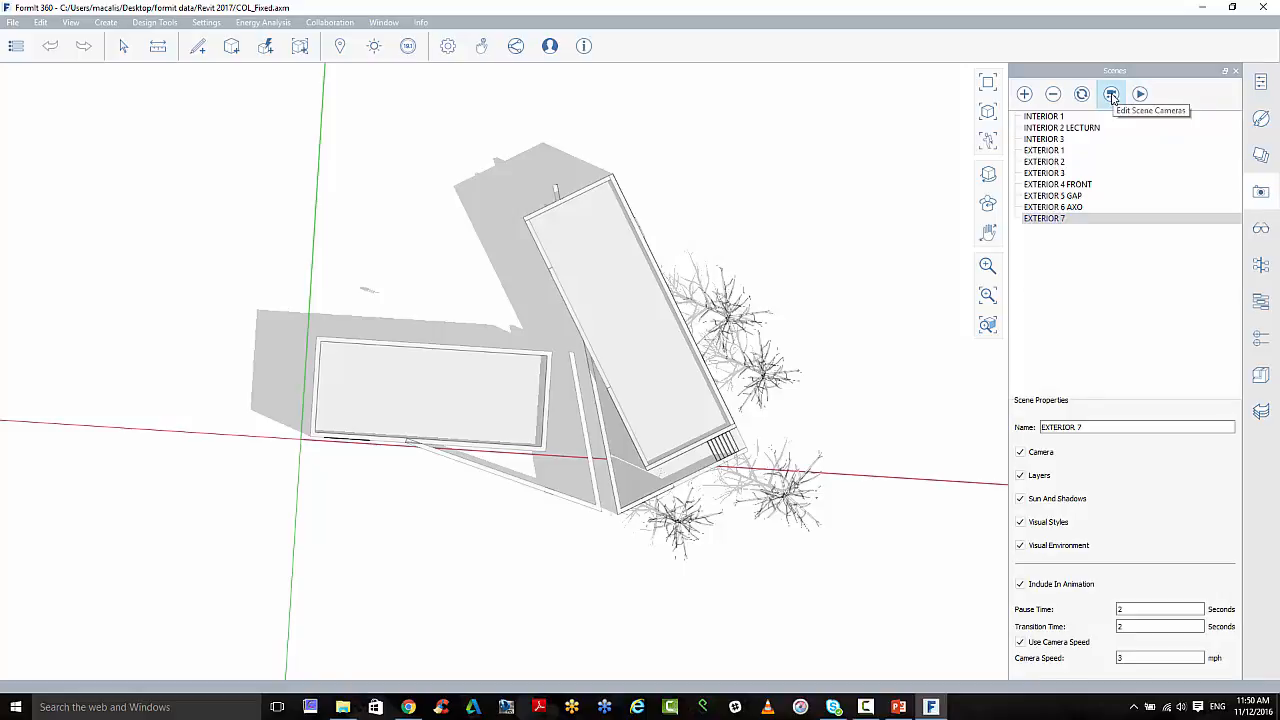
Show all scene cameras on the plan and drag the Exterior 1 camera to a new spot.
left_click(1112, 94)
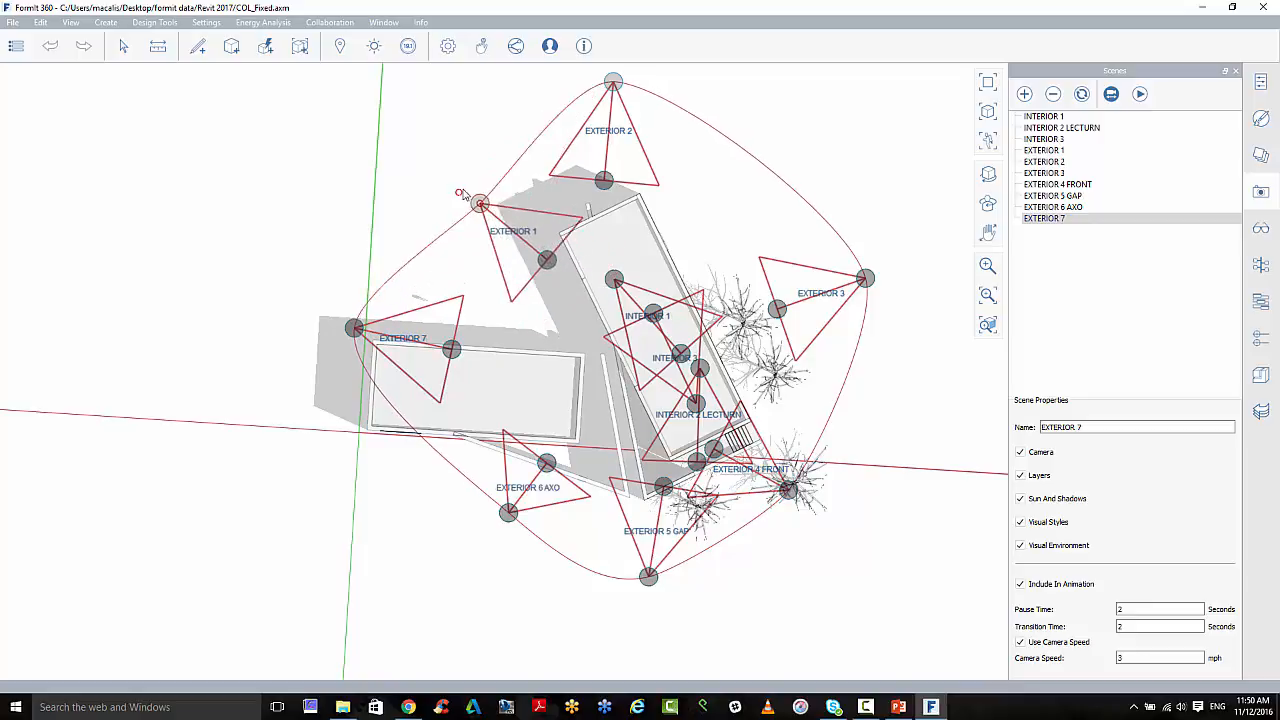
left_click_drag(480, 204, 418, 158)
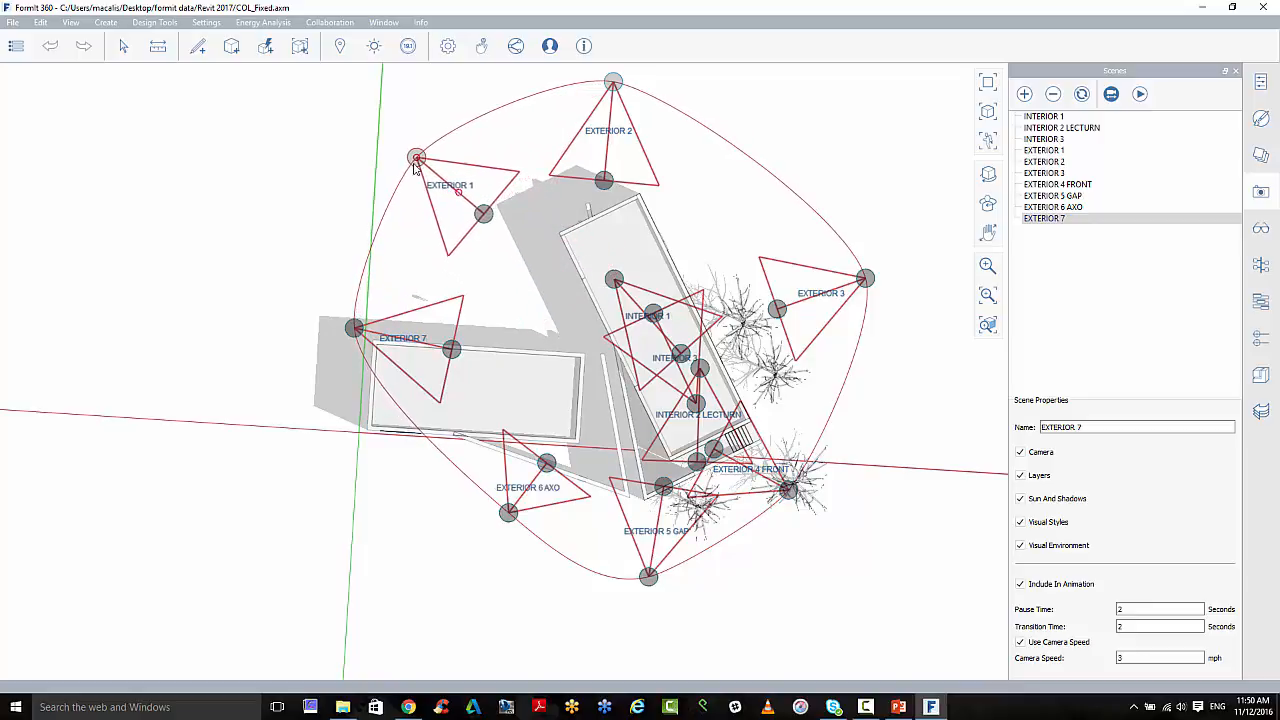